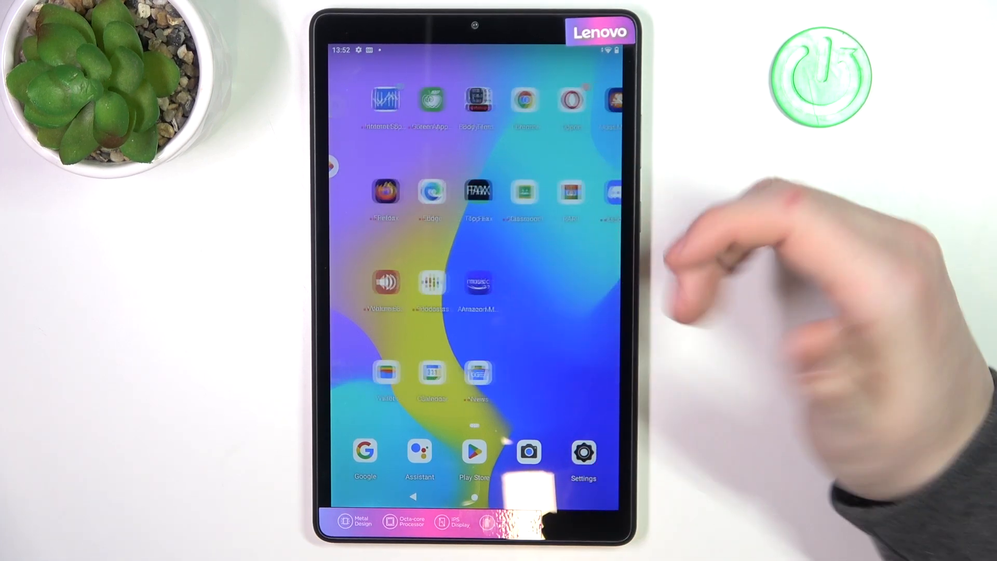
Launch the Play Store from the home screen dock.
{"action": "left_click", "coordinate": [473, 451]}
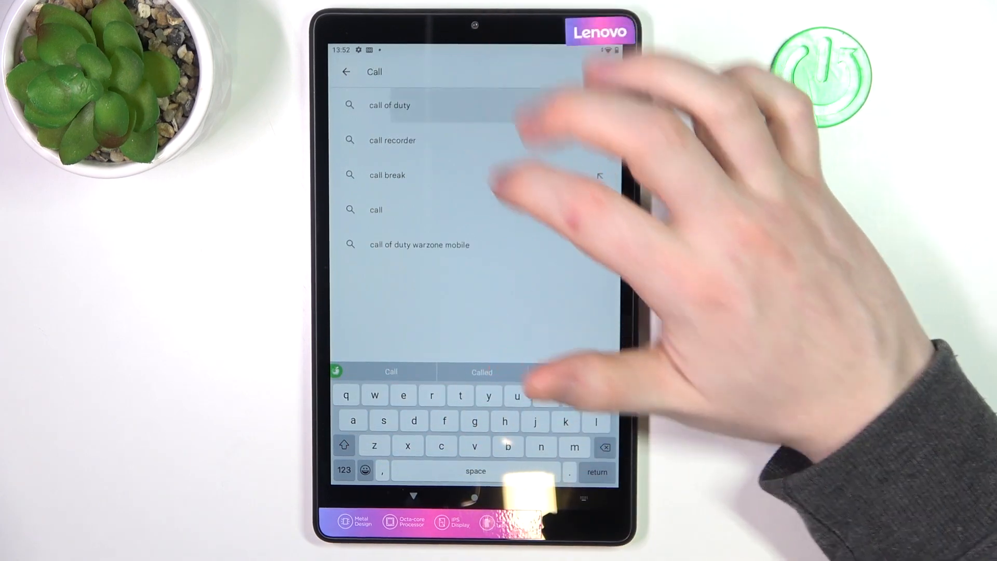
Search 'call of duty', then run a new search for 'Diablo'.
{"action": "left_click", "coordinate": [389, 105]}
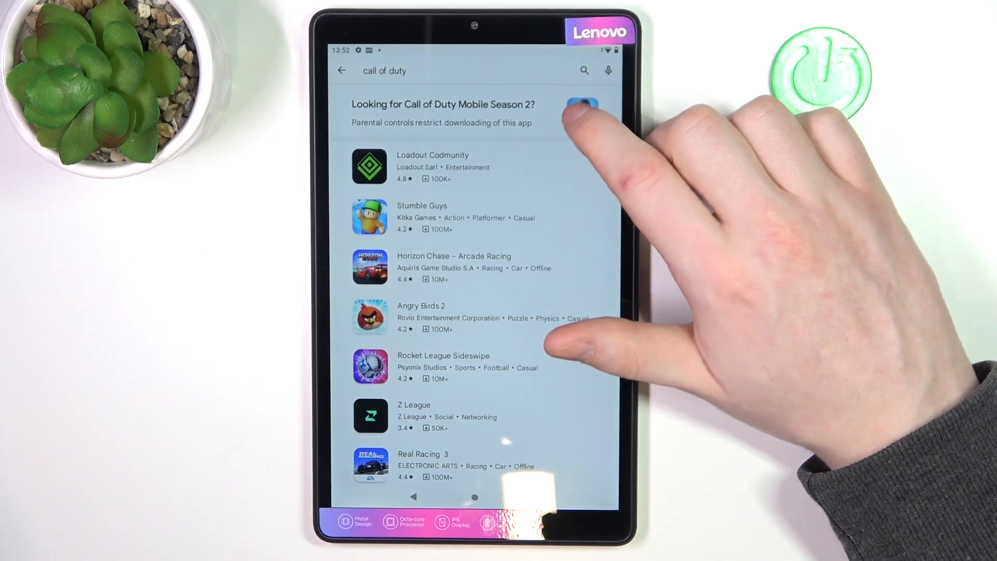
{"action": "left_click", "coordinate": [417, 71]}
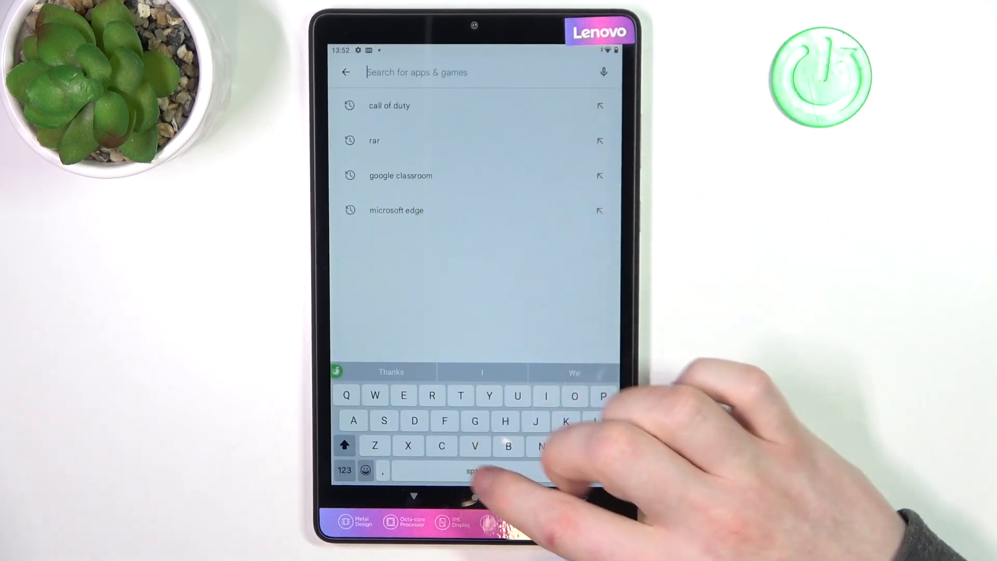
{"action": "type", "text": "Dia"}
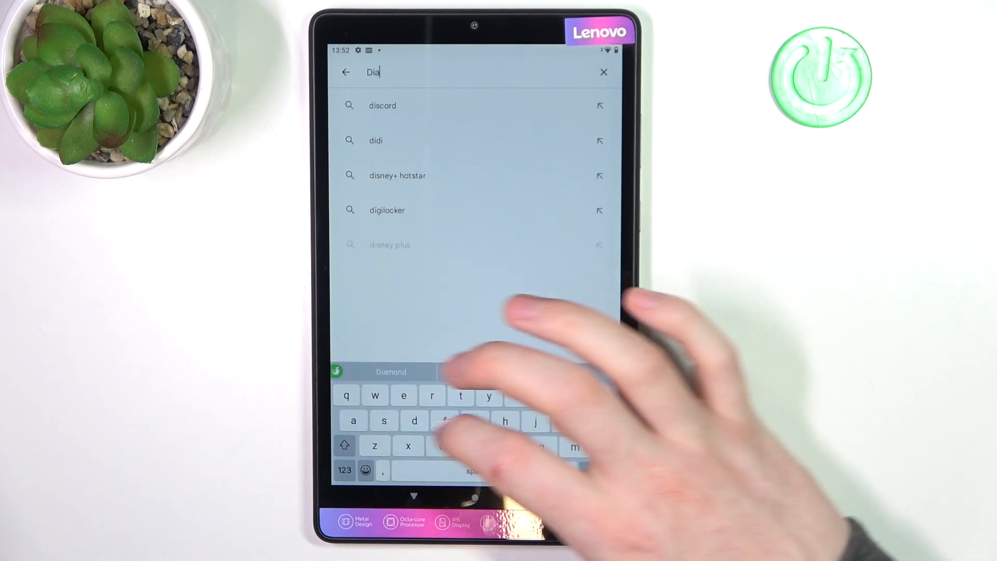
{"action": "type", "text": "blo"}
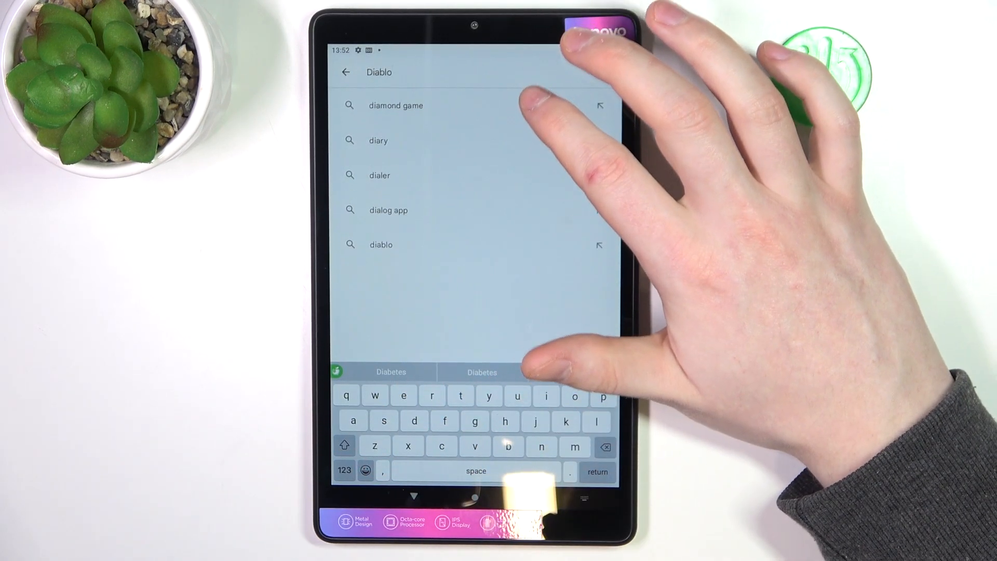
{"action": "left_click", "coordinate": [381, 244]}
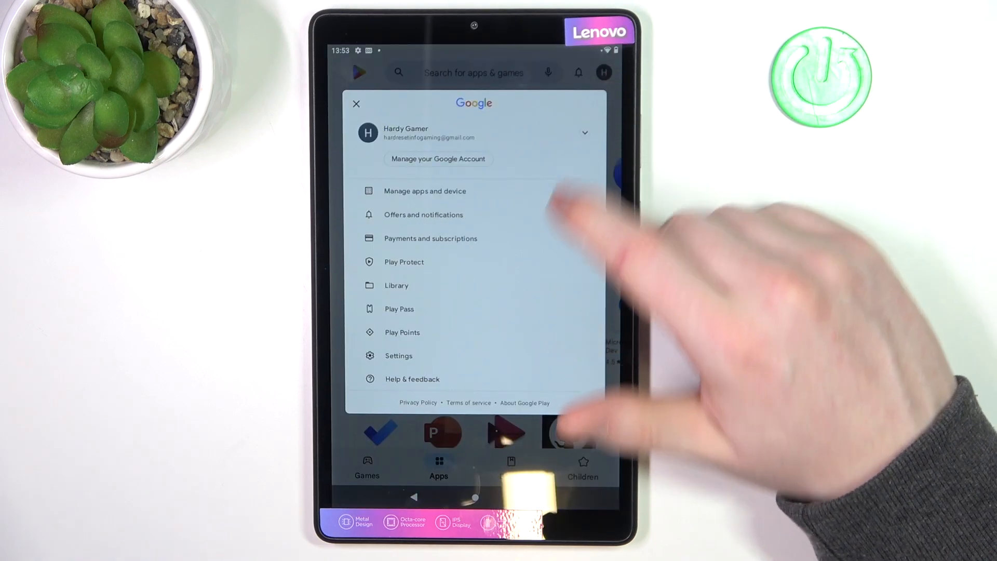
Go to Play Store Settings and the Family parental controls options.
{"action": "left_click", "coordinate": [399, 355]}
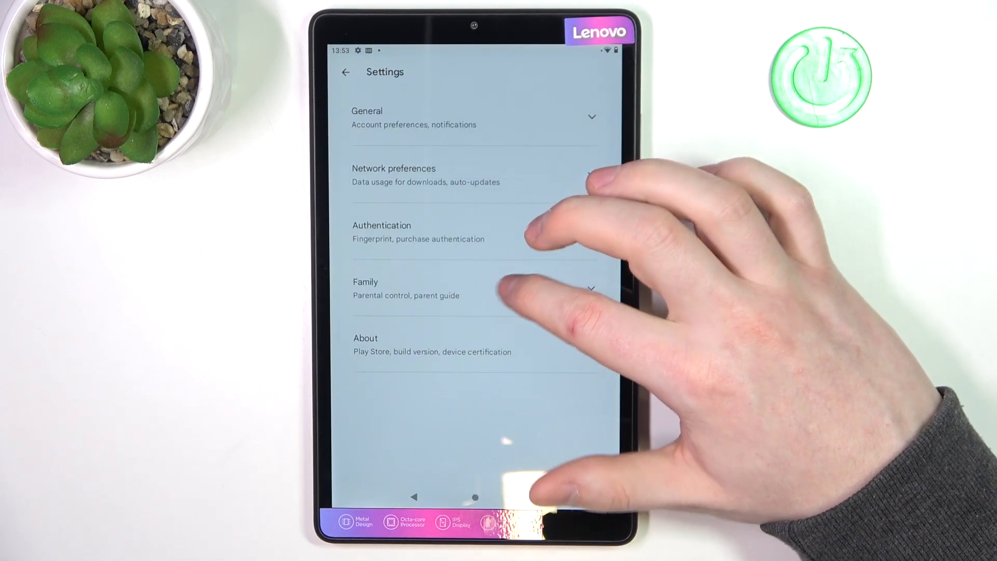
{"action": "left_click", "coordinate": [406, 288]}
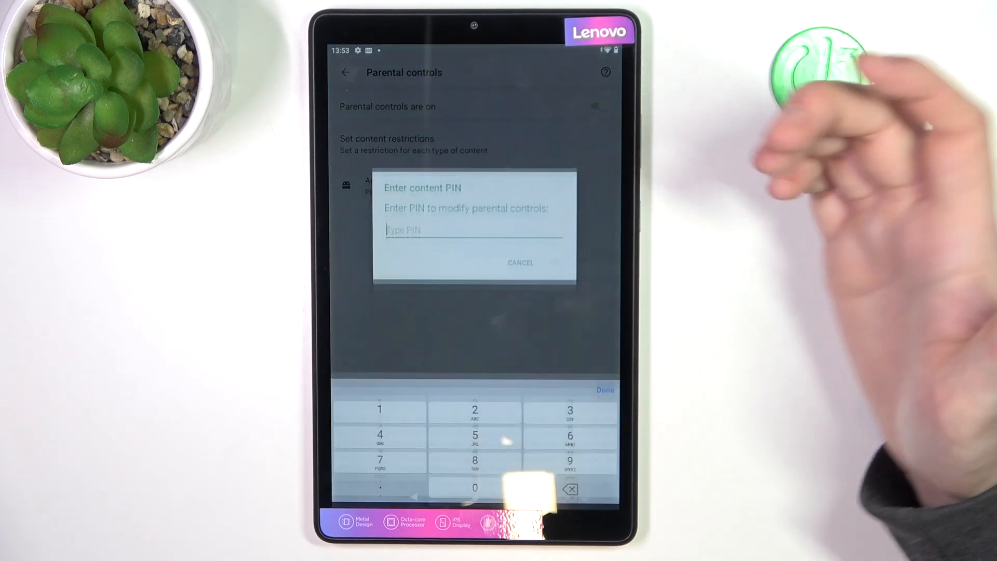
Set the Apps & games restriction to PEGI 18 and save.
{"action": "left_click", "coordinate": [380, 410]}
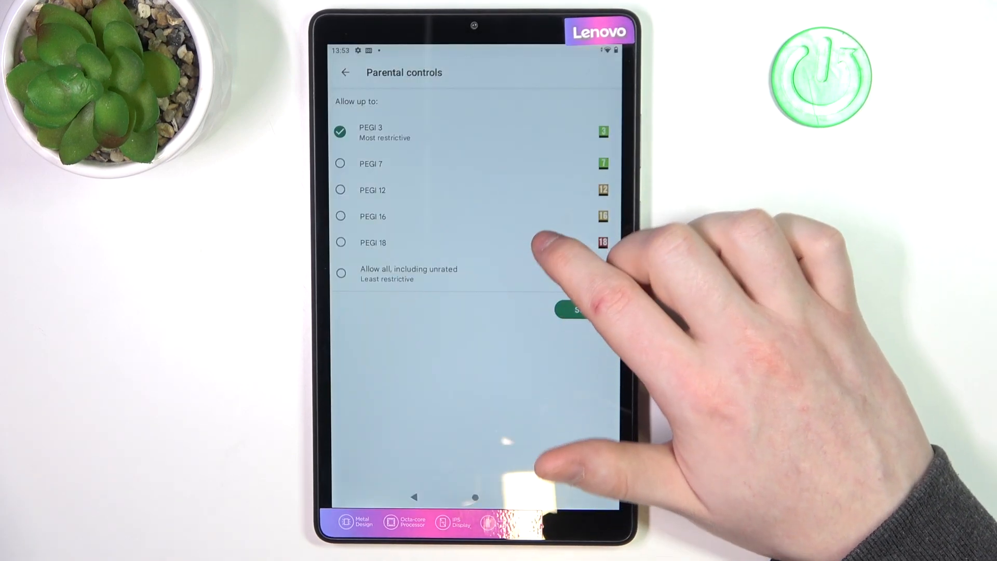
{"action": "left_click", "coordinate": [340, 243]}
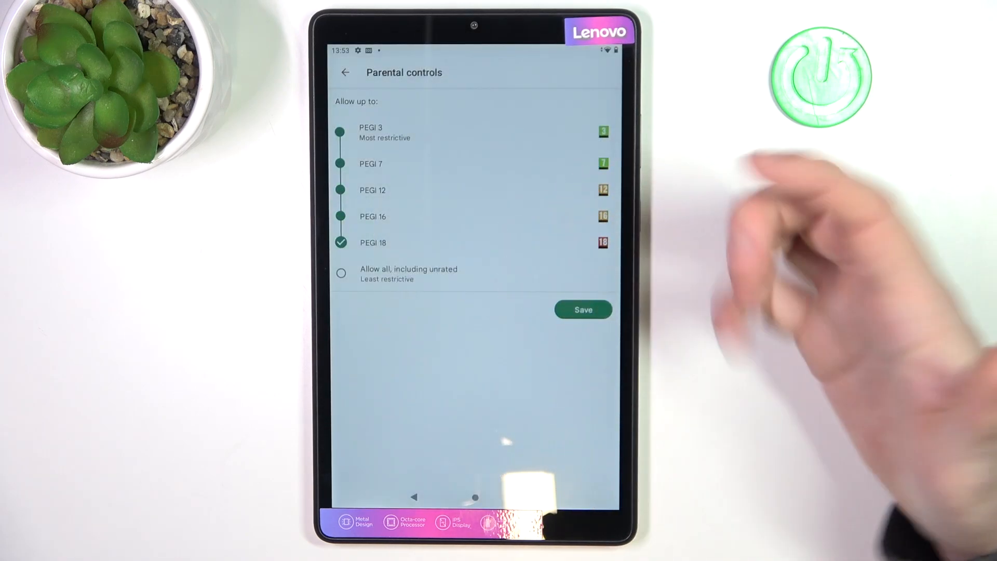
{"action": "left_click", "coordinate": [582, 310]}
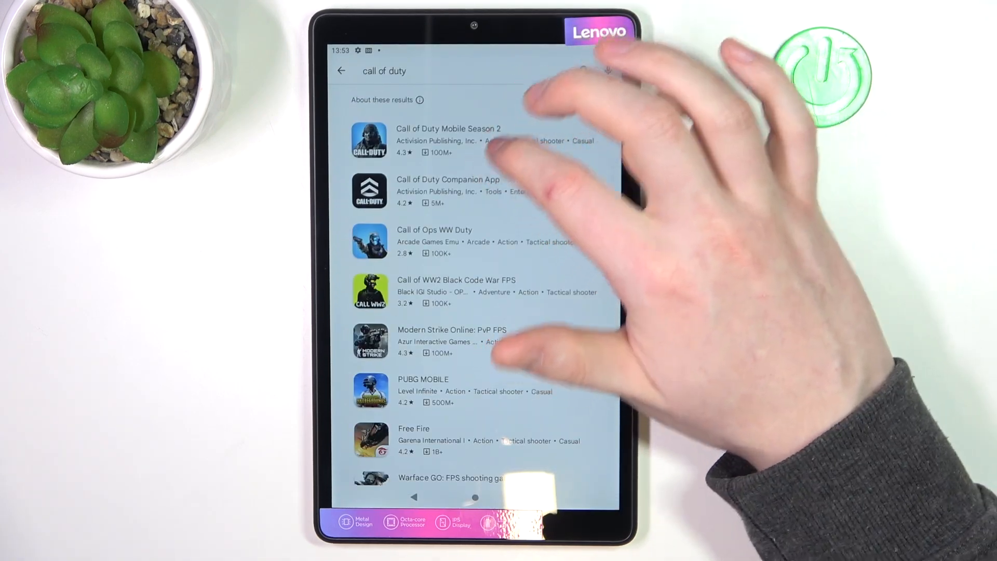
Install Call of Duty Mobile Season 2 from its store page.
{"action": "left_click", "coordinate": [342, 71]}
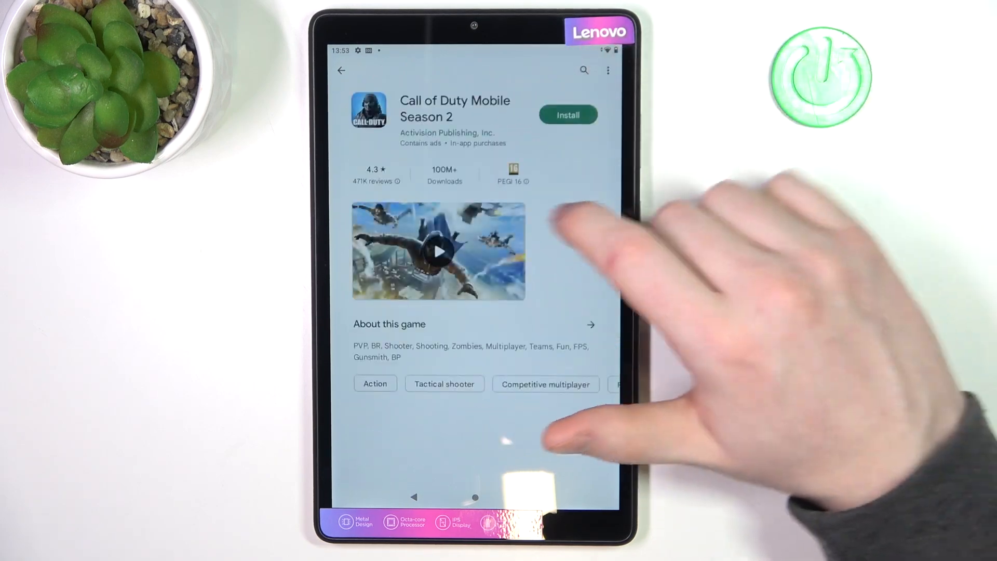
{"action": "left_click", "coordinate": [567, 114]}
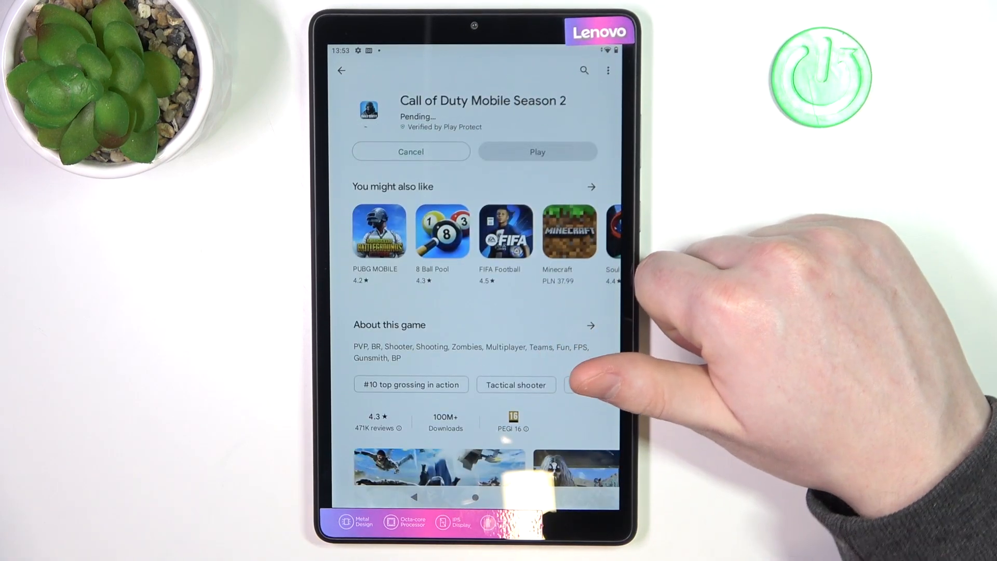